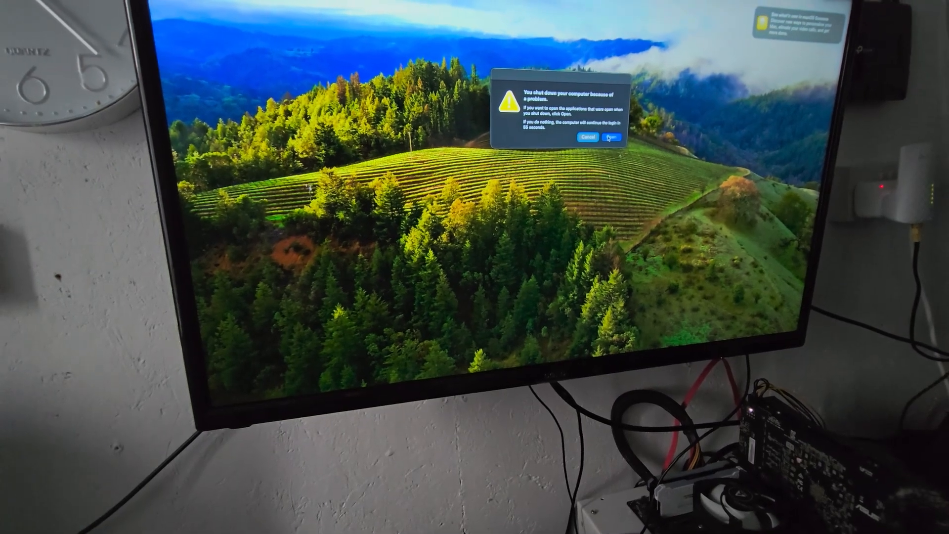
# - Dismiss the 'You shut down your computer because of a problem' alert
pyautogui.click(611, 138)
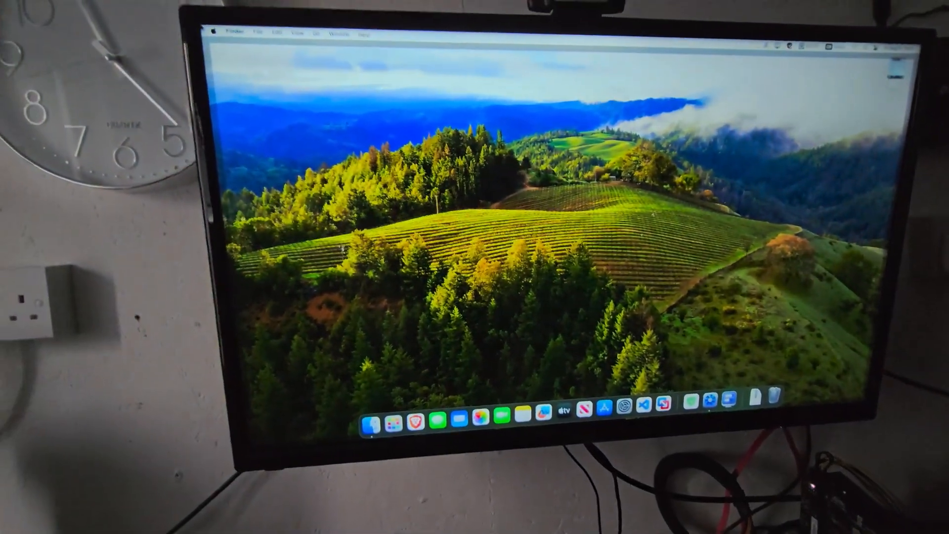
# - Open About This Mac and its More Info hardware overview from the Apple menu
pyautogui.click(334, 34)
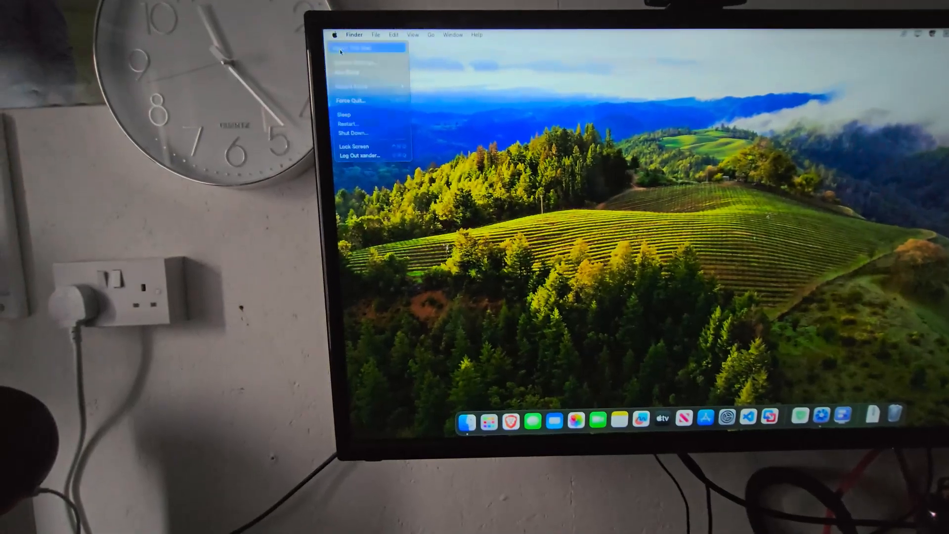
pyautogui.click(357, 48)
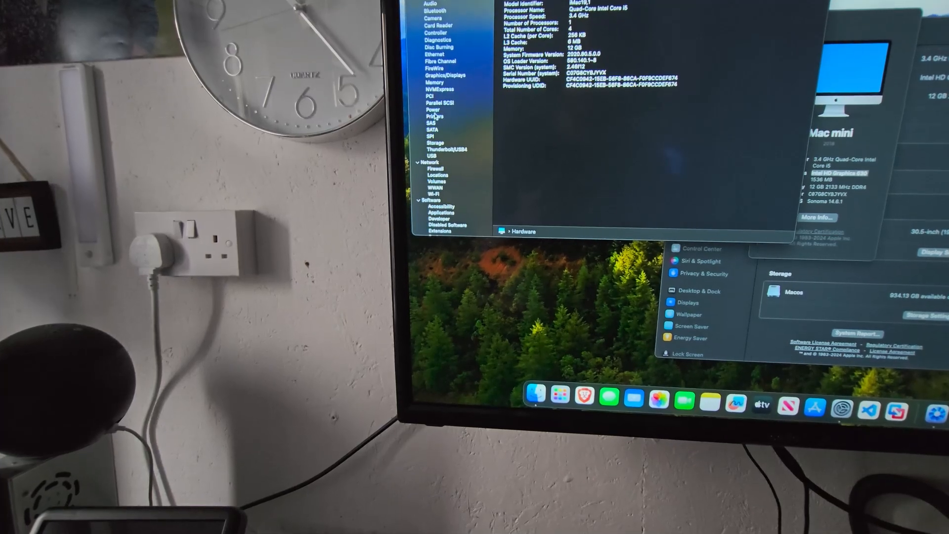
pyautogui.click(445, 76)
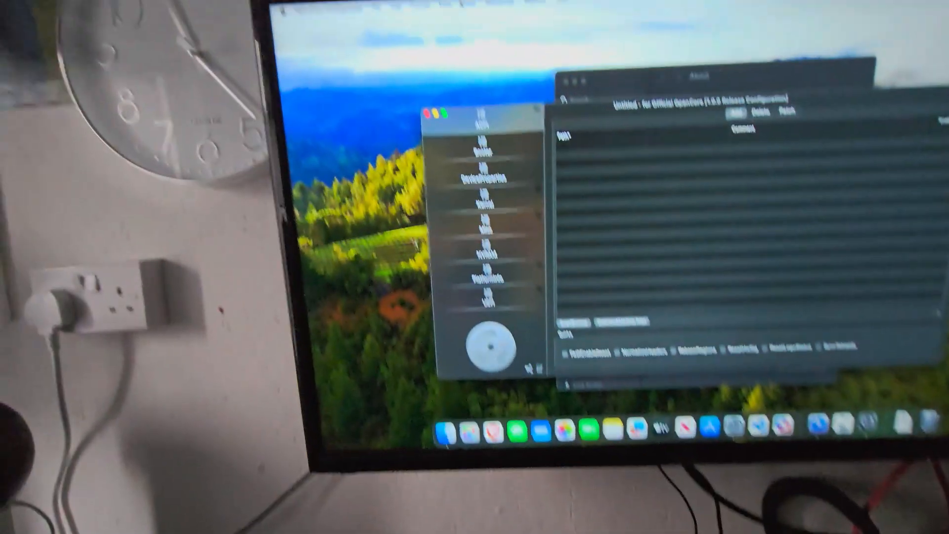
# - Mount the SSD's EFI partition via Tools > Mount EFI, entering the admin password
pyautogui.click(489, 83)
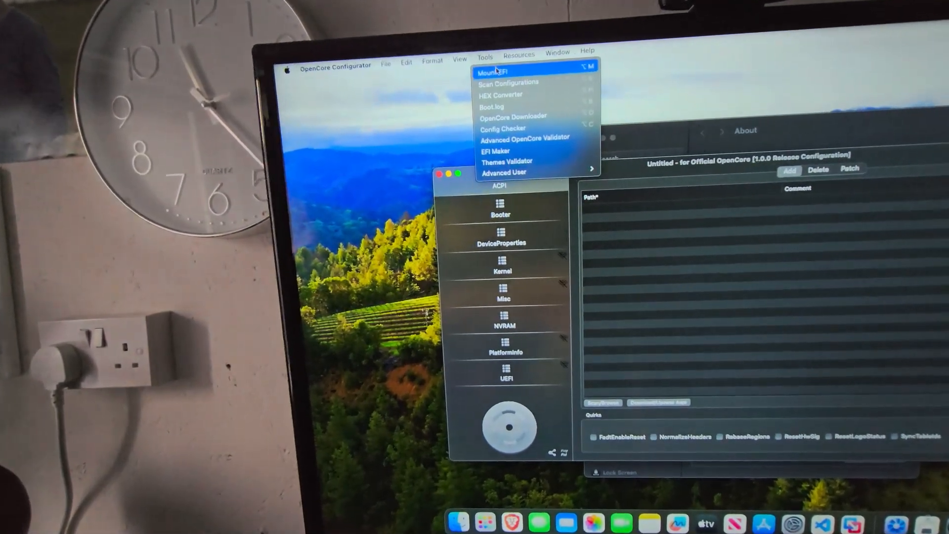
pyautogui.click(492, 71)
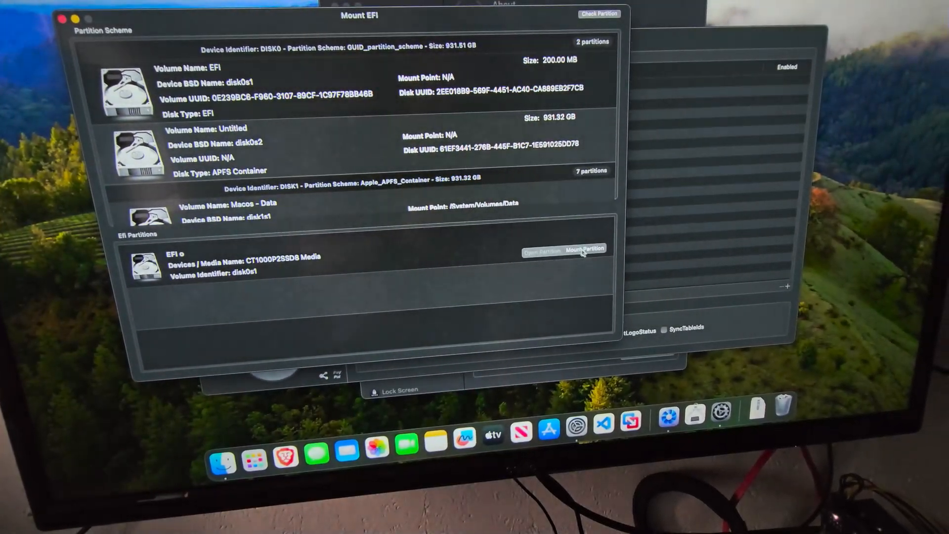
pyautogui.click(584, 248)
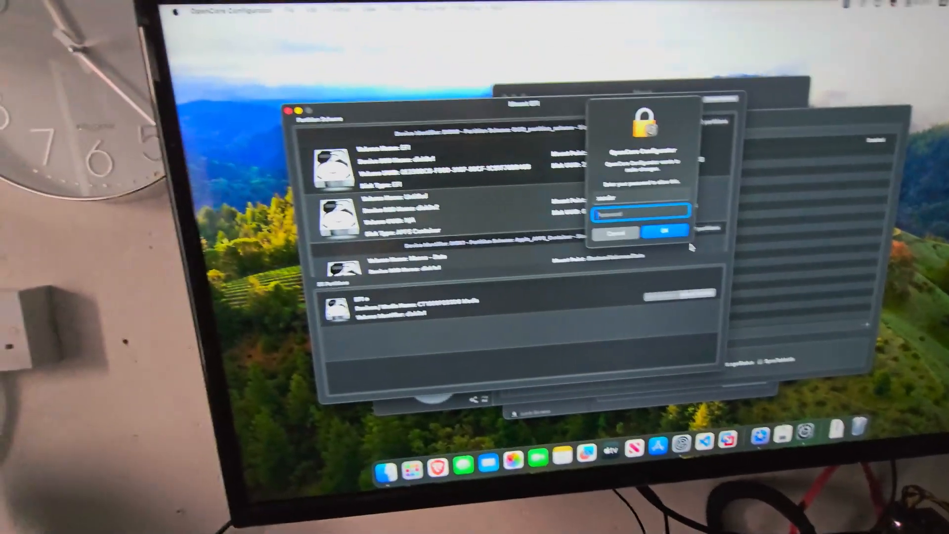
pyautogui.write('••••')
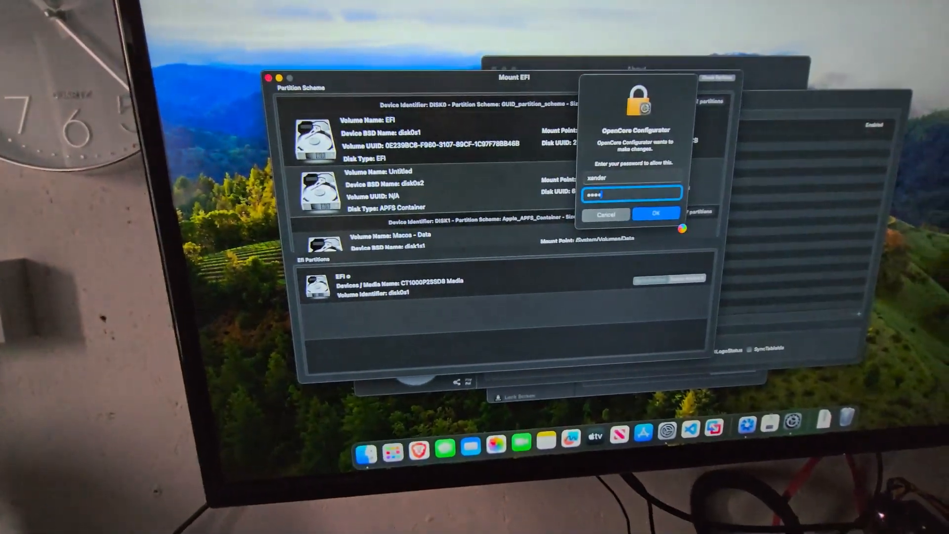
pyautogui.write('••')
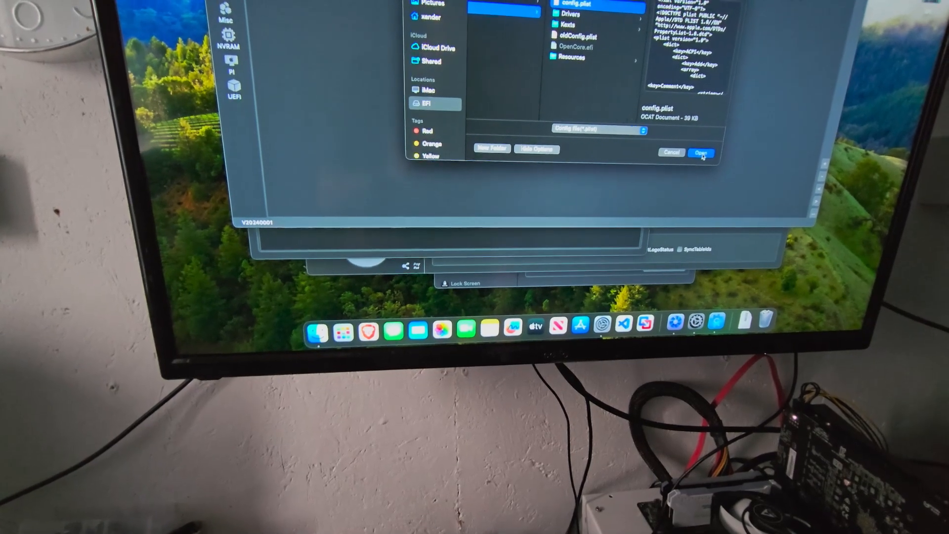
# - Open the EFI config.plist and view PlatformInfo's iMac19,1 SMBIOS, serial and UUID
pyautogui.click(701, 152)
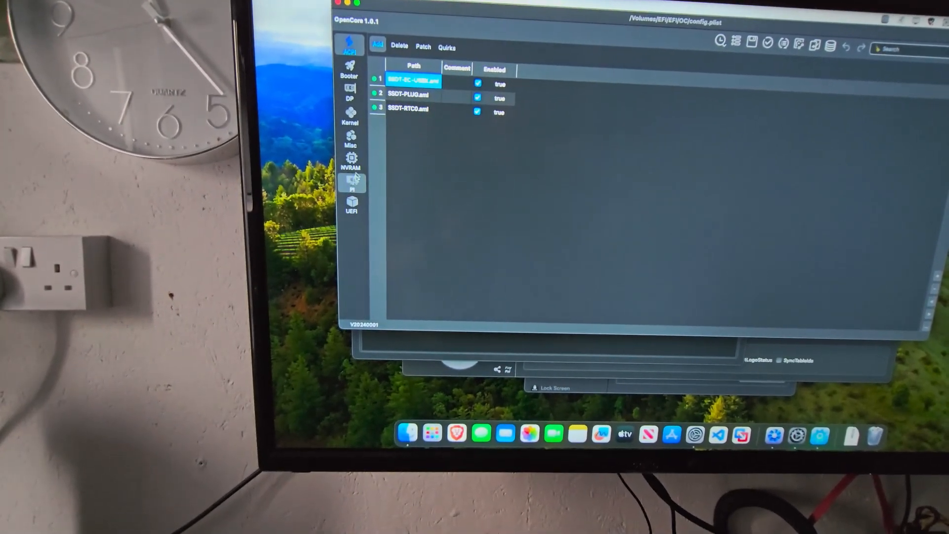
pyautogui.click(350, 181)
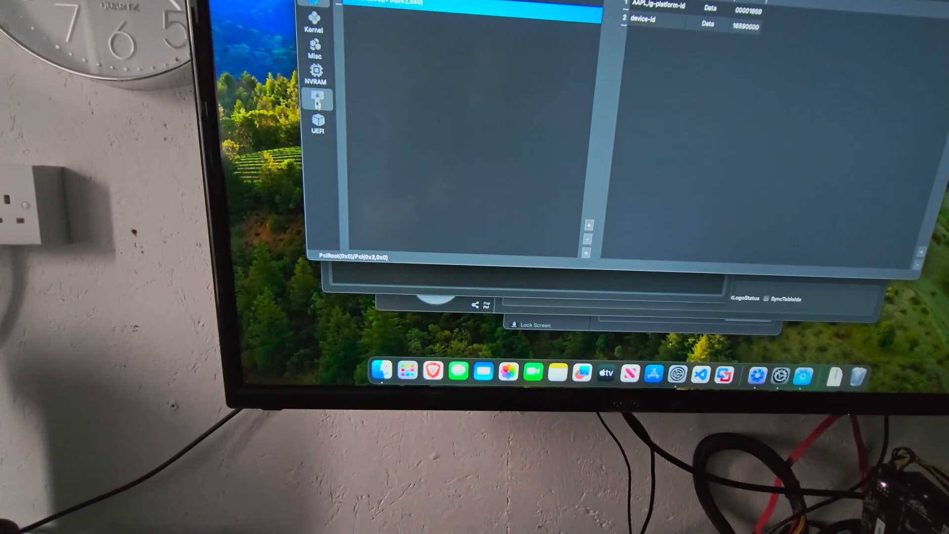
pyautogui.click(316, 98)
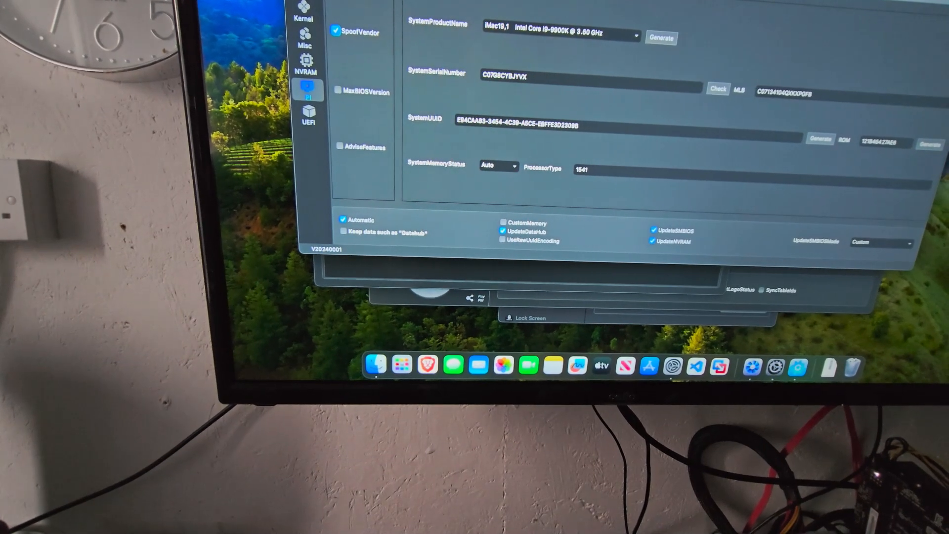
# - View the NVRAM variables and select the boot-args entry to read its value
pyautogui.click(306, 61)
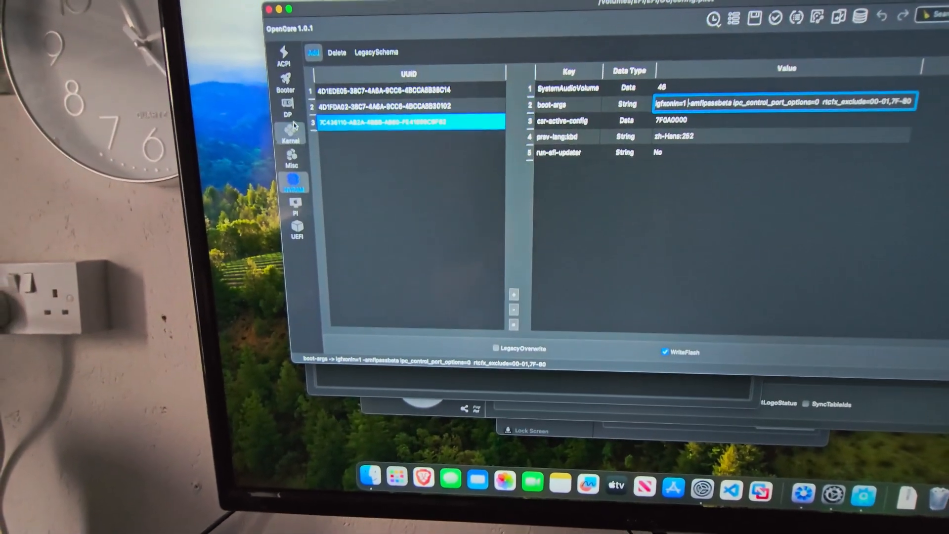
pyautogui.click(283, 57)
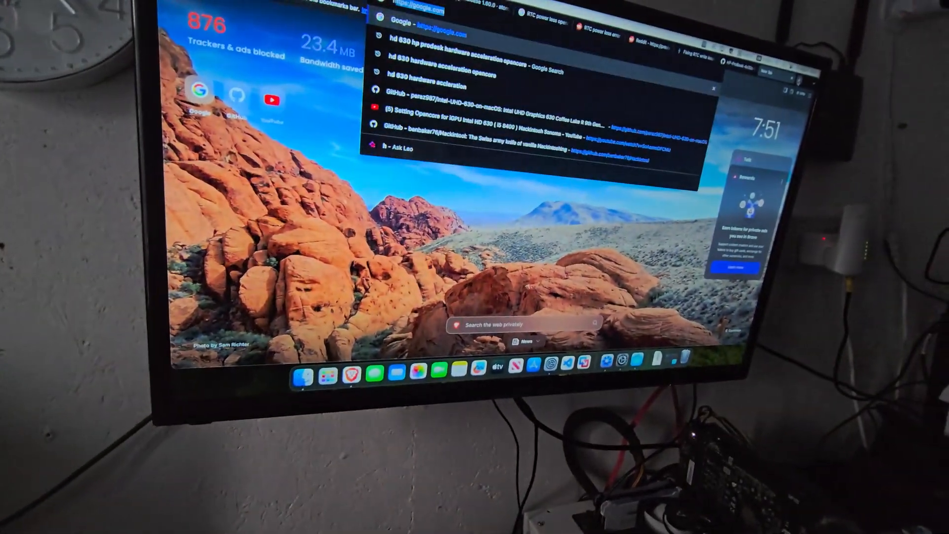
# - Search Google for 'hp' ProDesk hackintosh from the address bar
pyautogui.write('hp pro desk hackintosh')
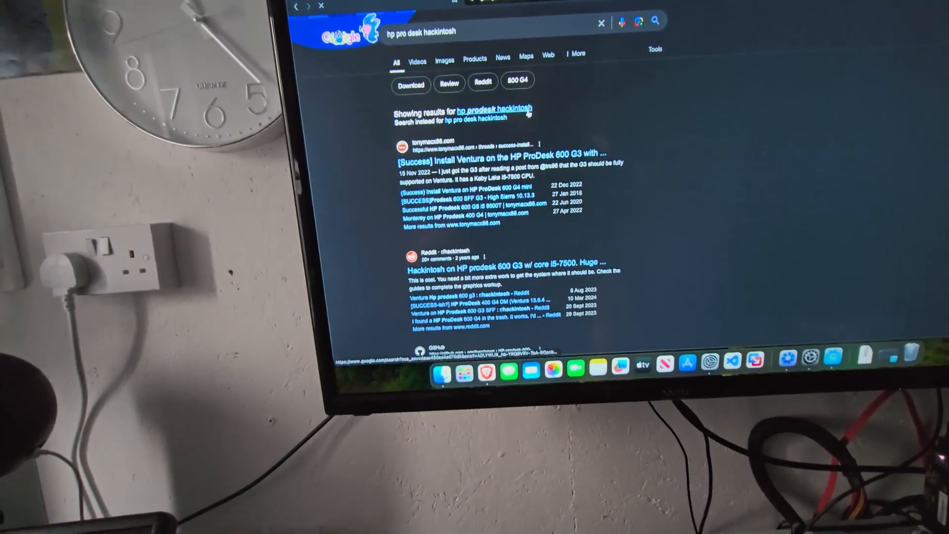
# - Scroll the results and open the HP G4 £84 Mac Mini Sonoma video
pyautogui.click(493, 108)
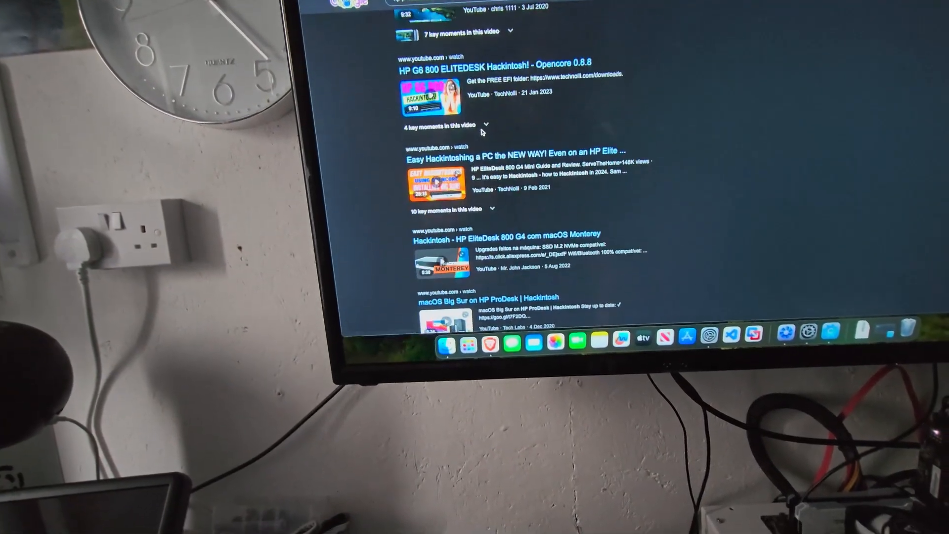
pyautogui.scroll(-3)
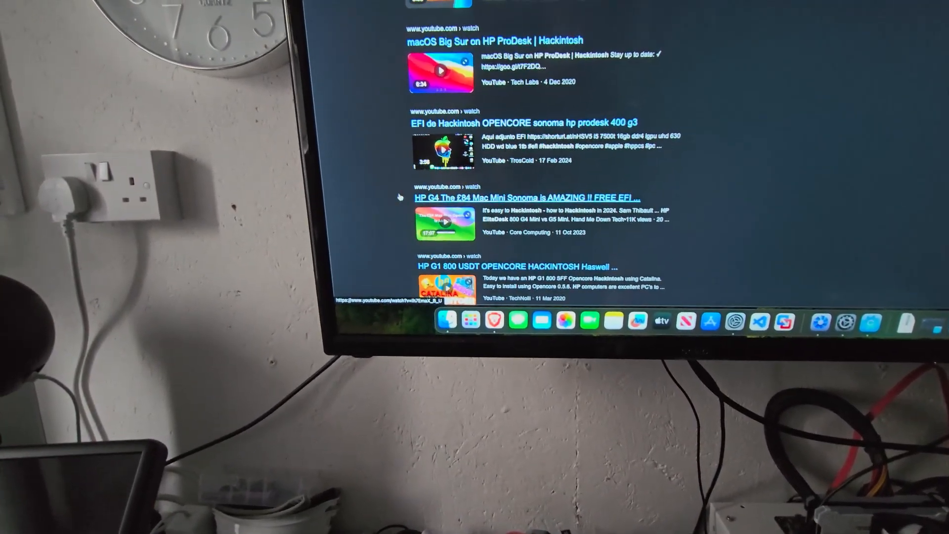
pyautogui.rightClick(444, 224)
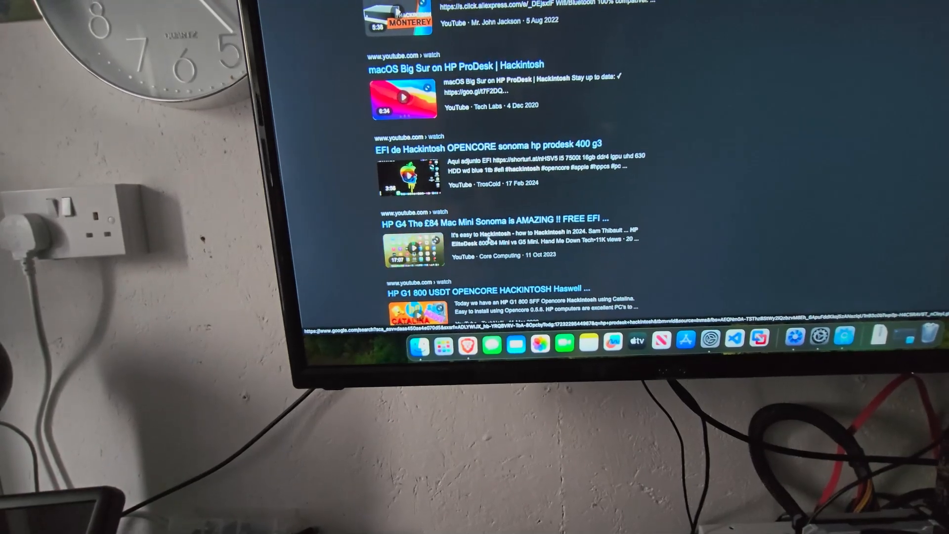
pyautogui.rightClick(433, 222)
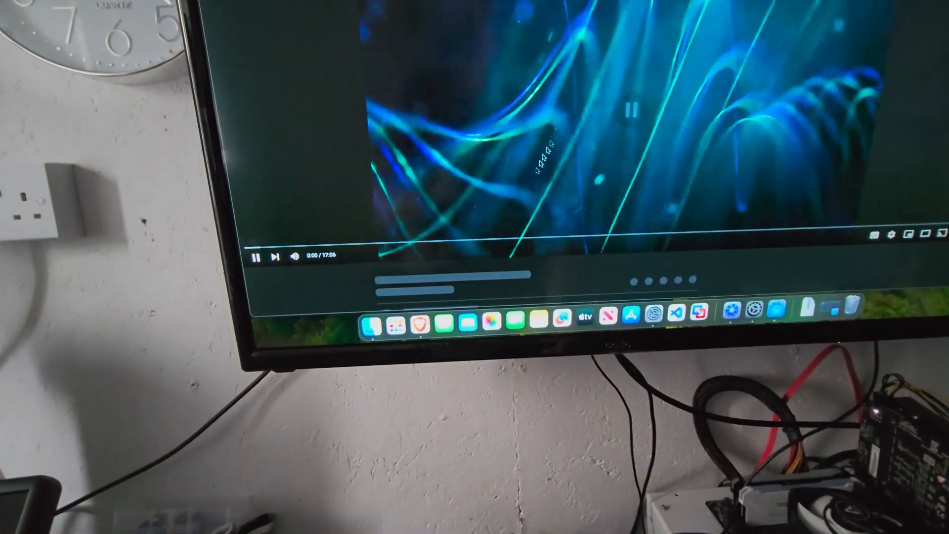
# - Pause the HP G4 video and scroll down to its description and comments
pyautogui.click(257, 258)
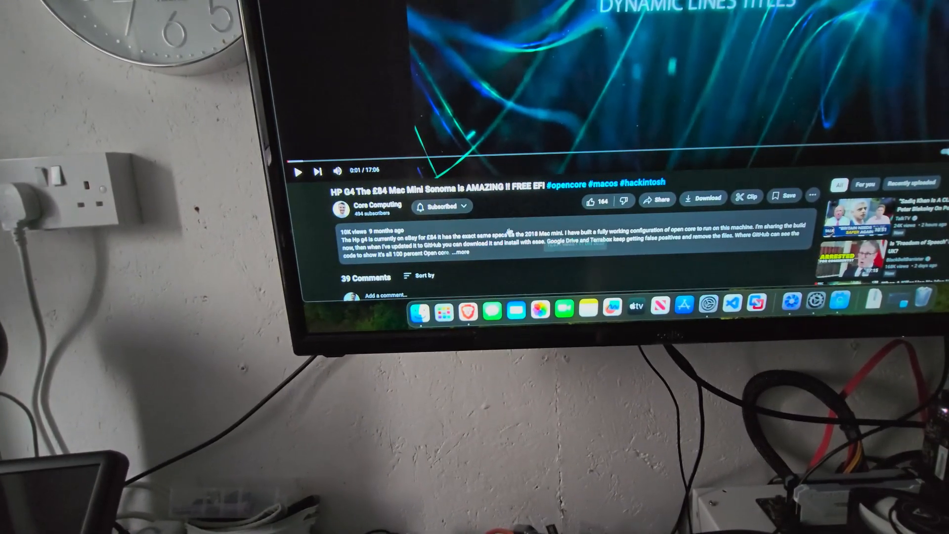
pyautogui.scroll(-3)
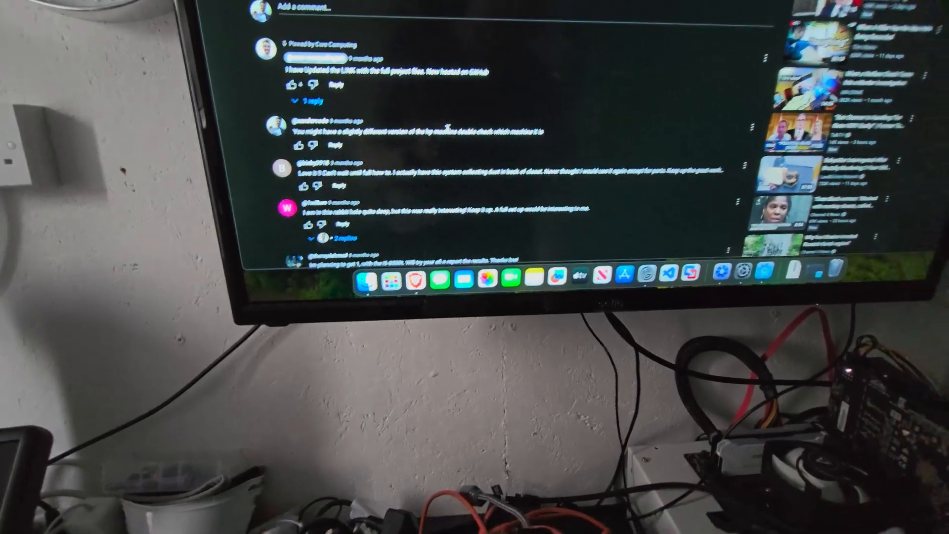